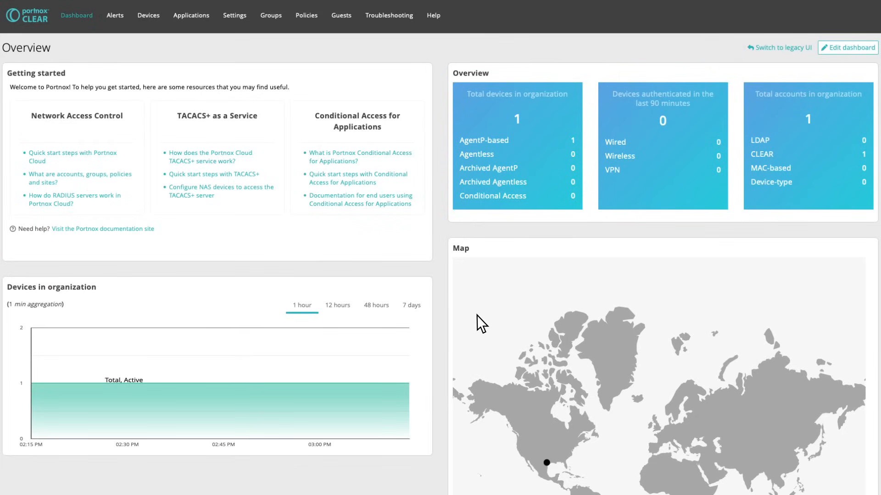
Go to Settings and review the Trusted Root Certificates and Certificates Generation Settings sections.
{"action": "left_click", "coordinate": [234, 15]}
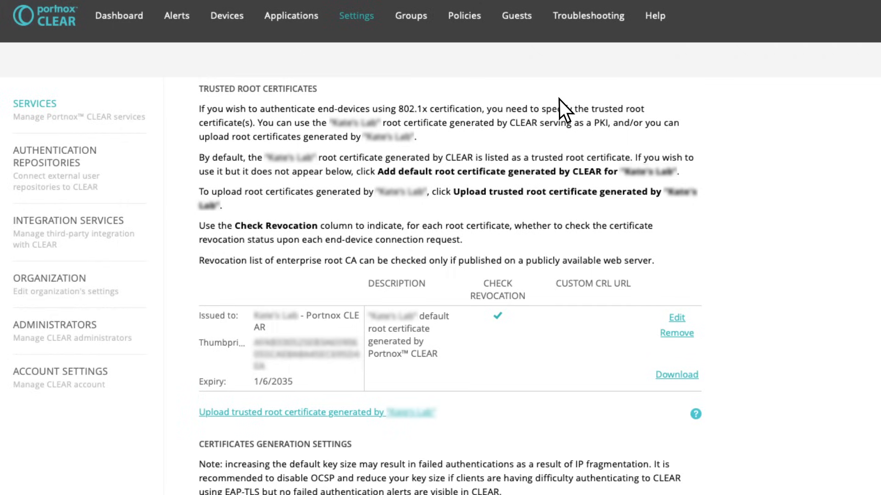
{"action": "scroll", "scroll_direction": "down", "scroll_amount": 3}
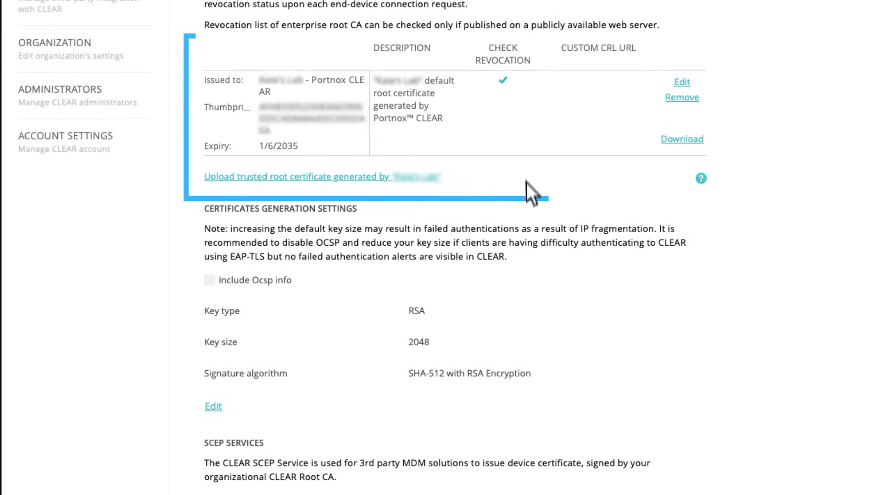
{"action": "scroll", "scroll_direction": "down", "scroll_amount": 3}
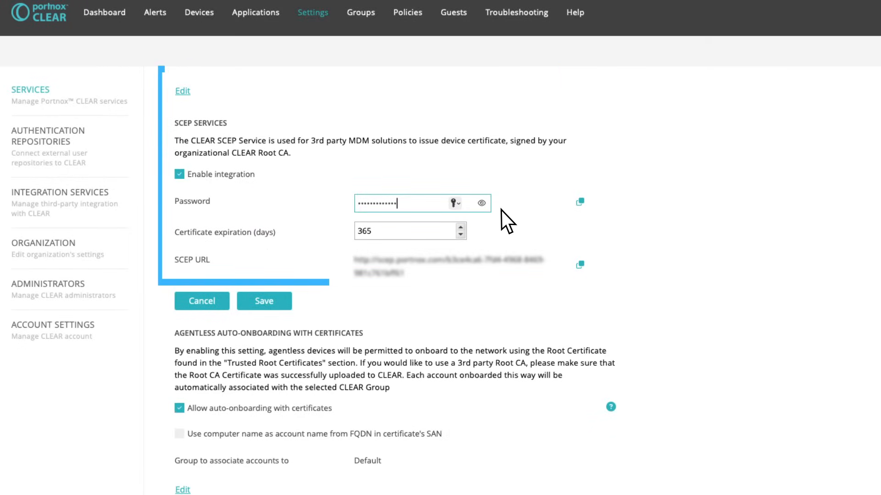
{"action": "mouse_move", "coordinate": [454, 285]}
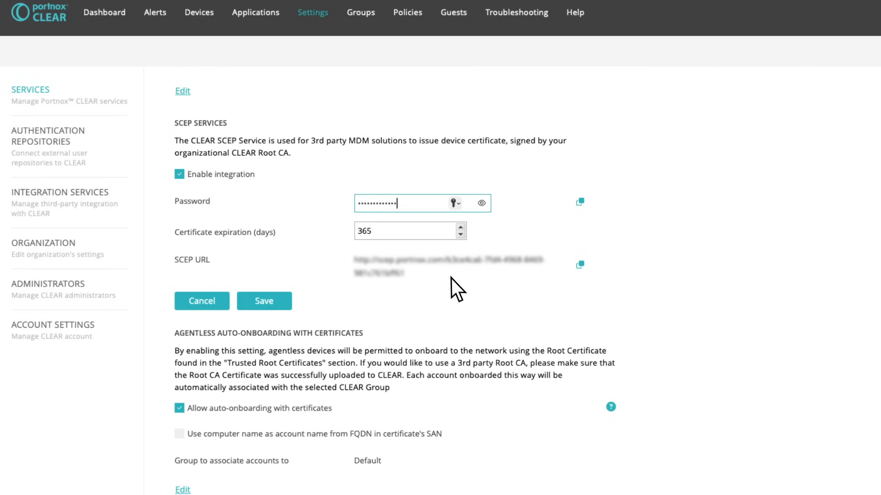
Look over the AgentP Enrollment Policy settings, then go to Policies for the empty Remediation Policies list.
{"action": "scroll", "scroll_direction": "down", "scroll_amount": 3}
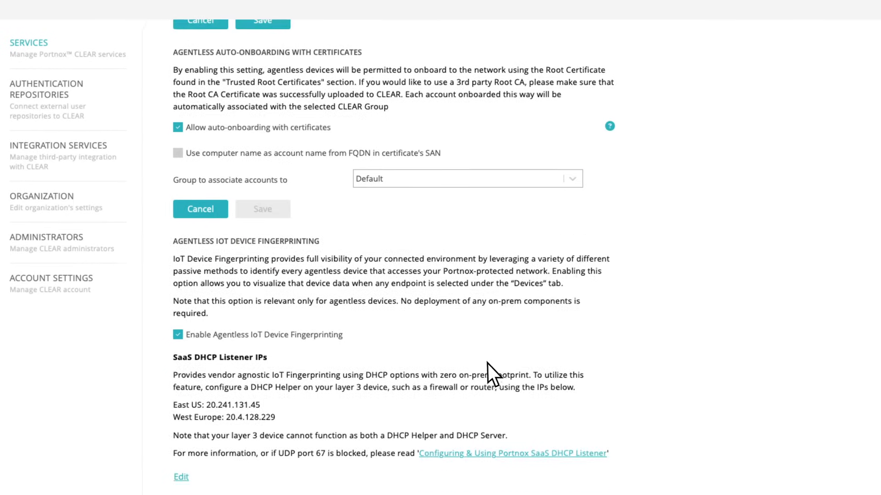
{"action": "scroll", "scroll_direction": "down", "scroll_amount": 3}
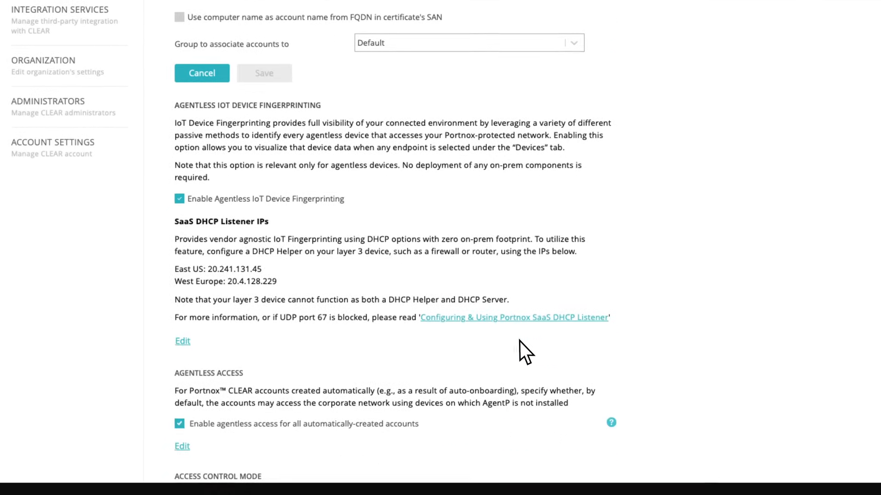
{"action": "scroll", "scroll_direction": "up", "scroll_amount": 3}
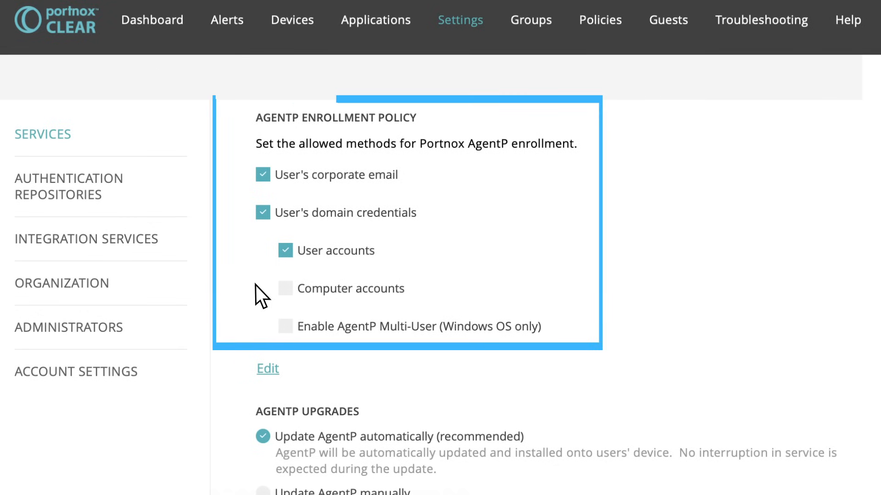
{"action": "left_click", "coordinate": [600, 20]}
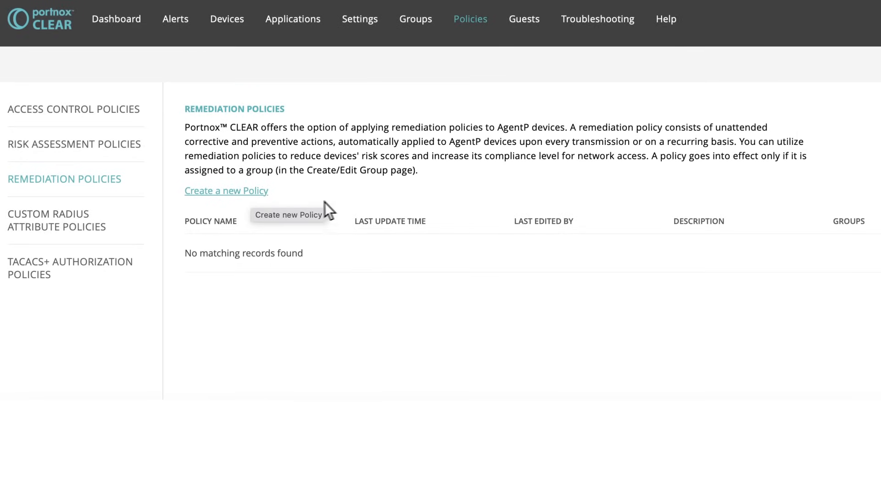
{"action": "mouse_move", "coordinate": [537, 179]}
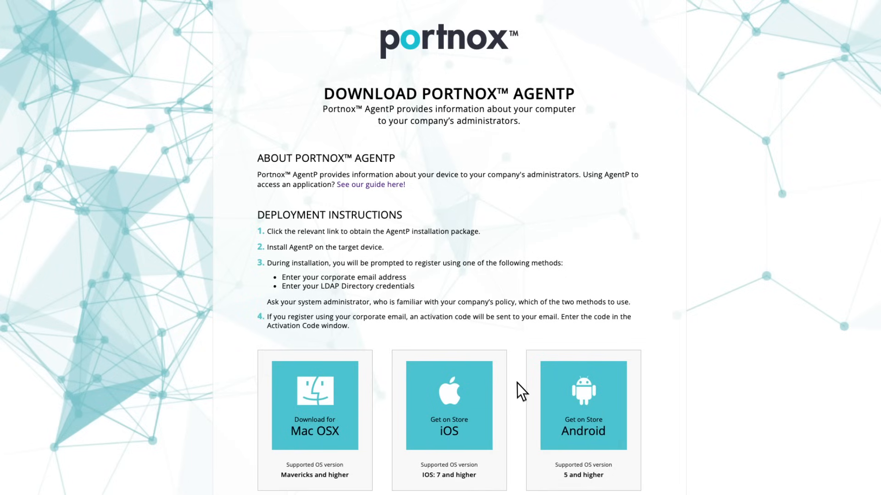
{"action": "mouse_move", "coordinate": [527, 410]}
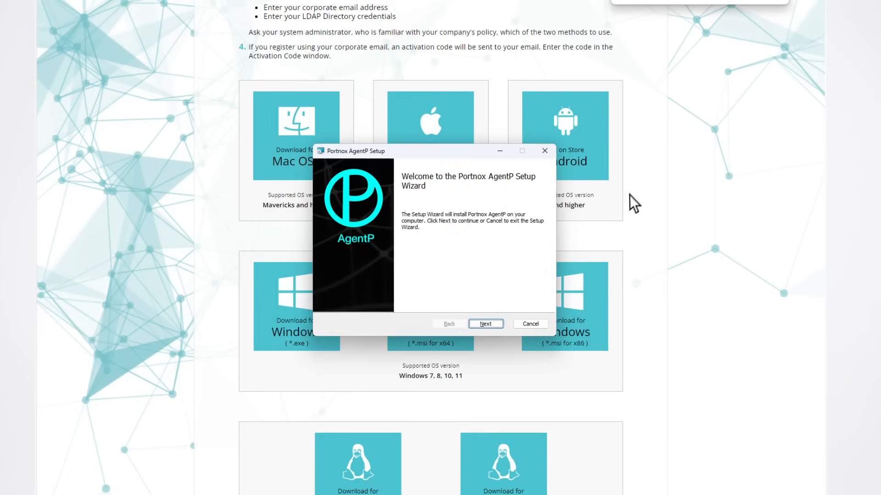
Continue AgentP setup, choose Corporate credentials registration, and start entering the login.
{"action": "left_click", "coordinate": [484, 323]}
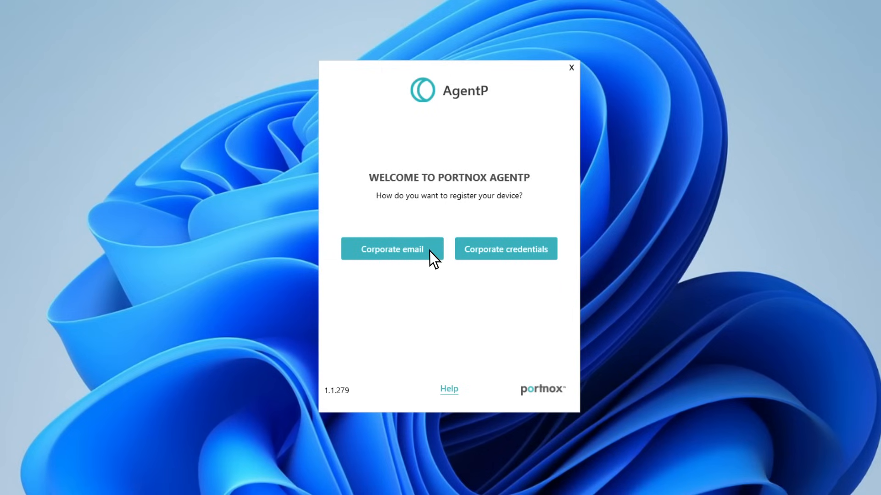
{"action": "left_click", "coordinate": [505, 248]}
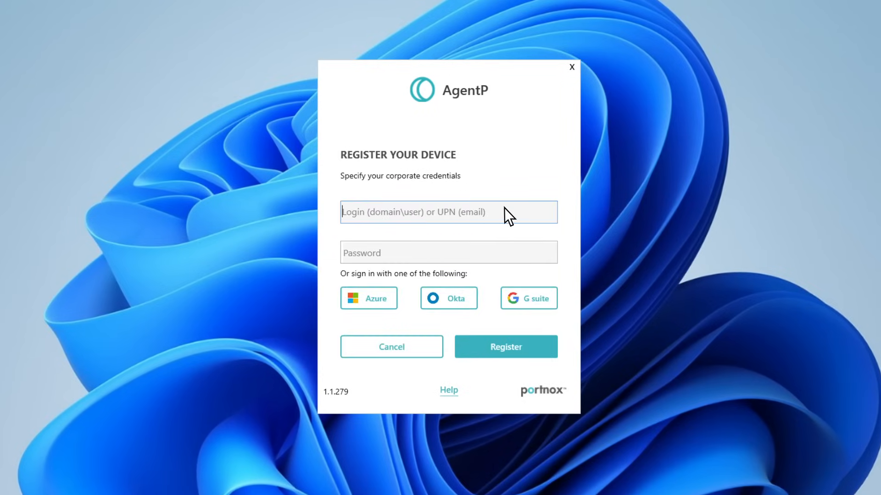
{"action": "left_click", "coordinate": [505, 347]}
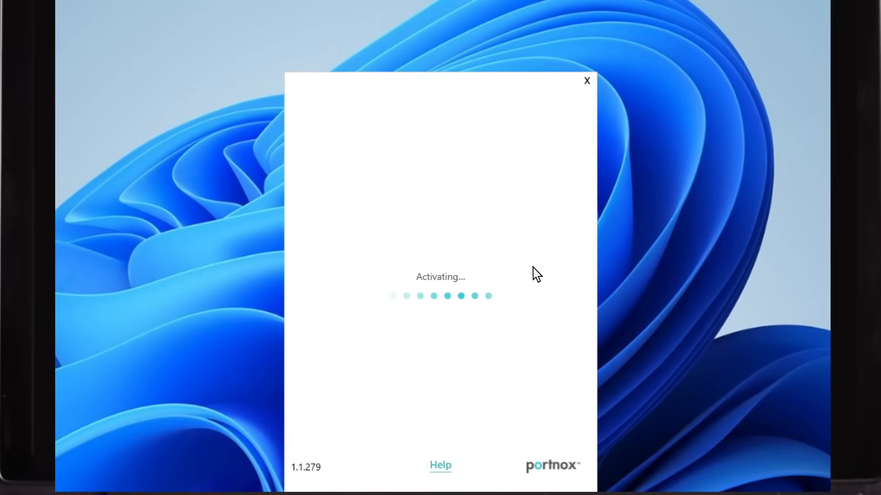
{"action": "mouse_move", "coordinate": [565, 263]}
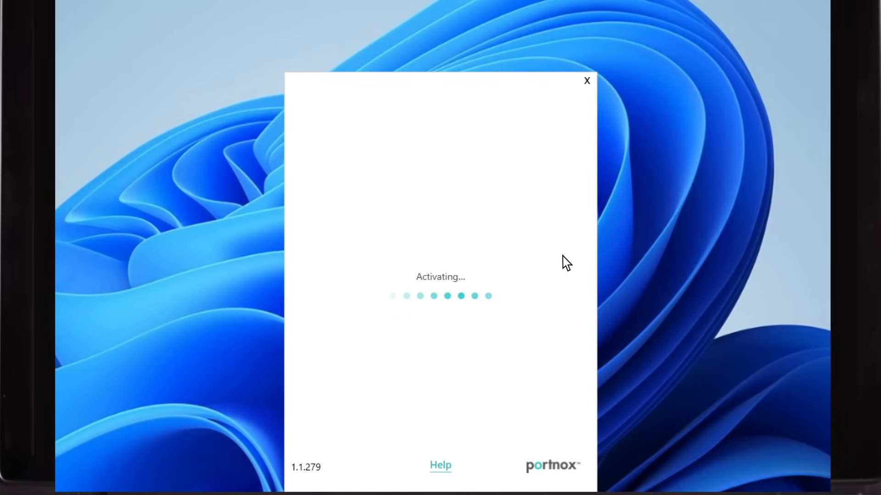
{"action": "mouse_move", "coordinate": [579, 257]}
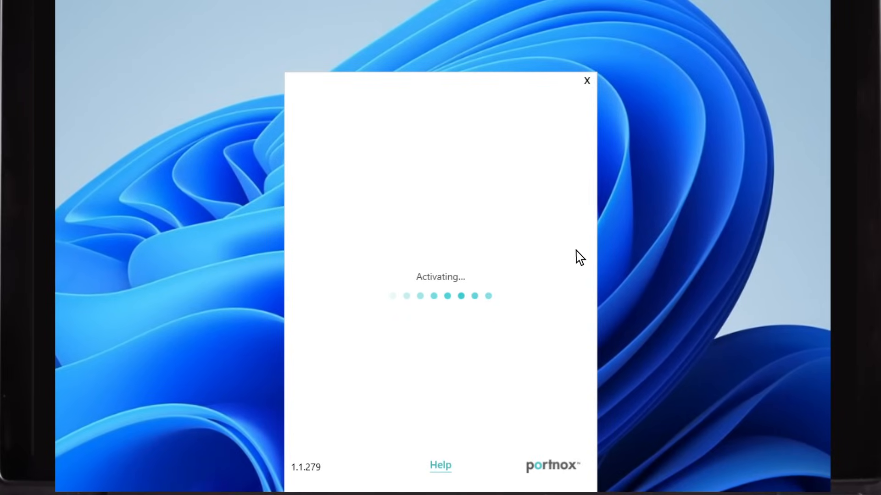
{"action": "mouse_move", "coordinate": [553, 243]}
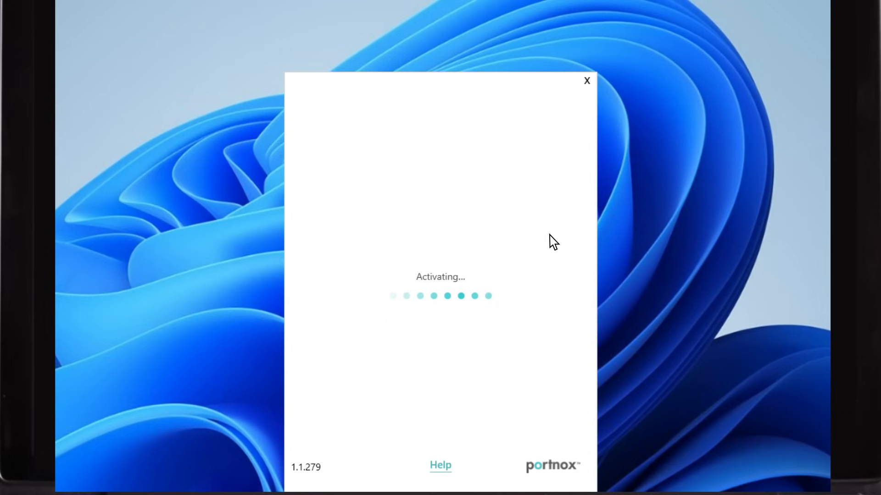
{"action": "mouse_move", "coordinate": [522, 223]}
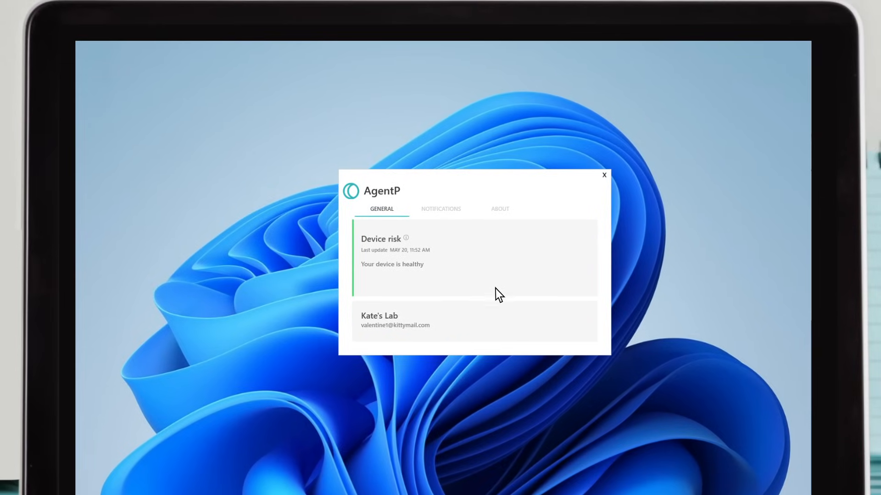
{"action": "mouse_move", "coordinate": [441, 339]}
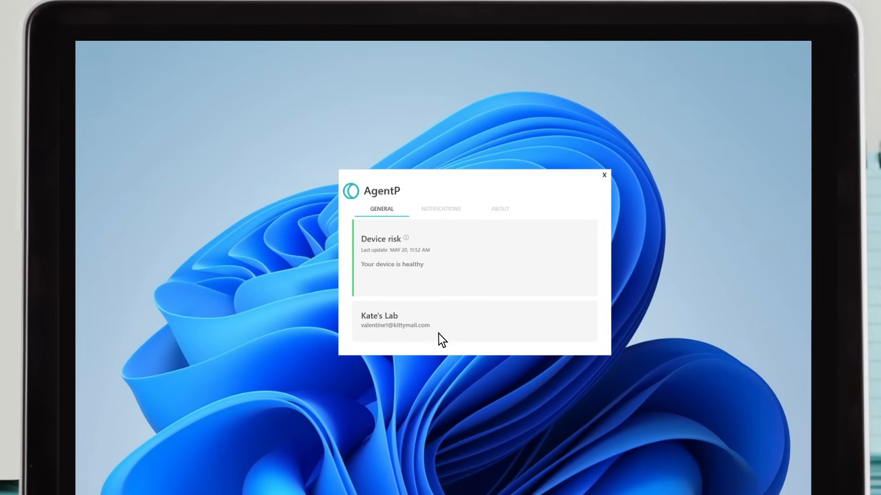